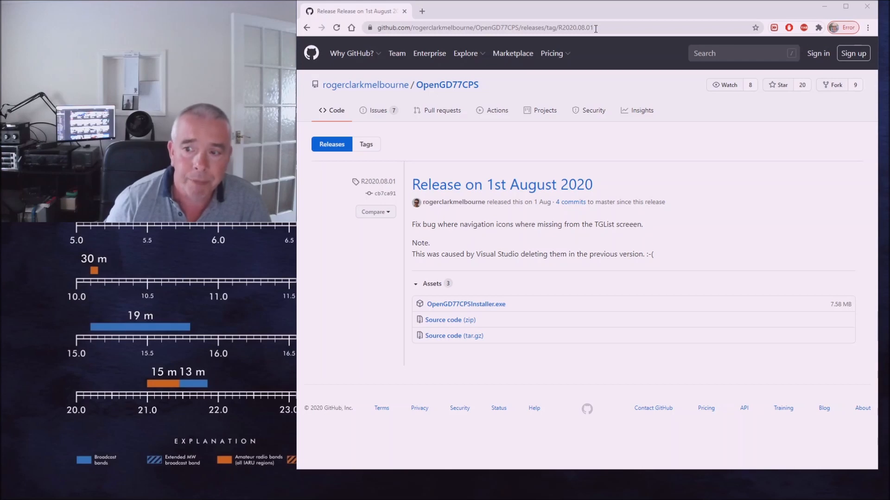
{"action": "mouse_move", "coordinate": [465, 304]}
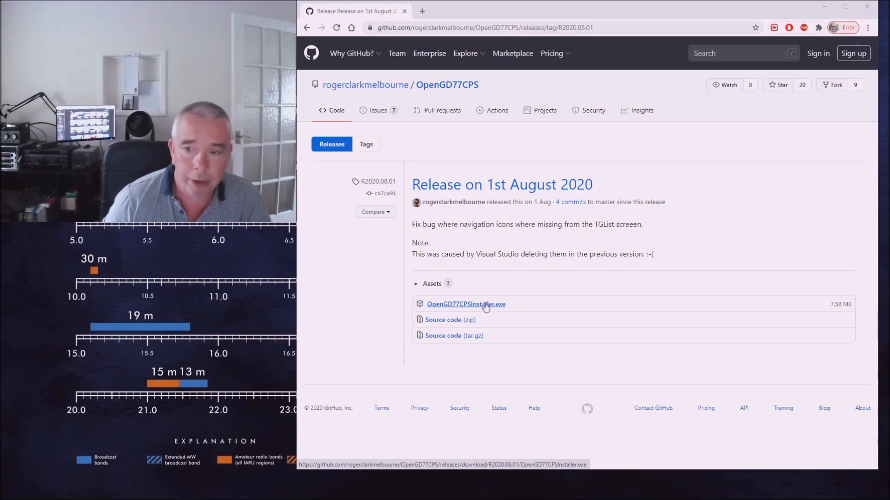
Download OpenGD77CPSInstaller.exe from the 1 August 2020 OpenGD77CPS release assets.
{"action": "left_click", "coordinate": [465, 304]}
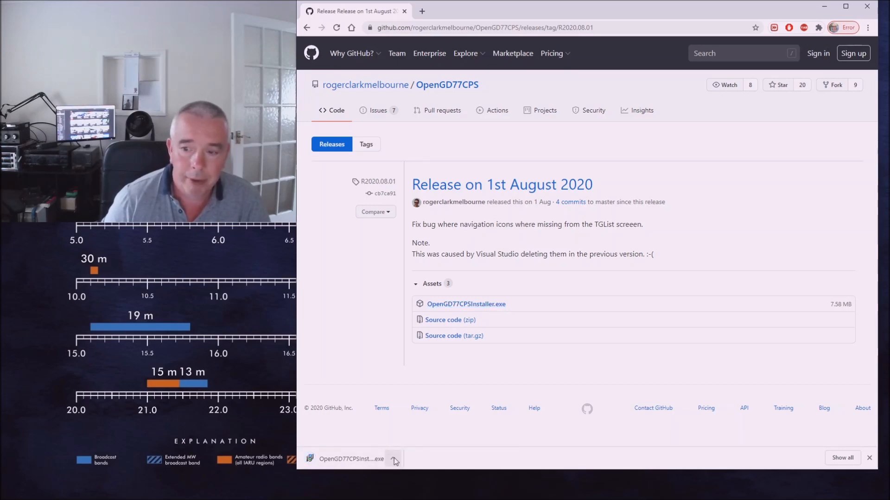
Open the downloaded installer and choose More info, then Run anyway in SmartScreen.
{"action": "left_click", "coordinate": [393, 459]}
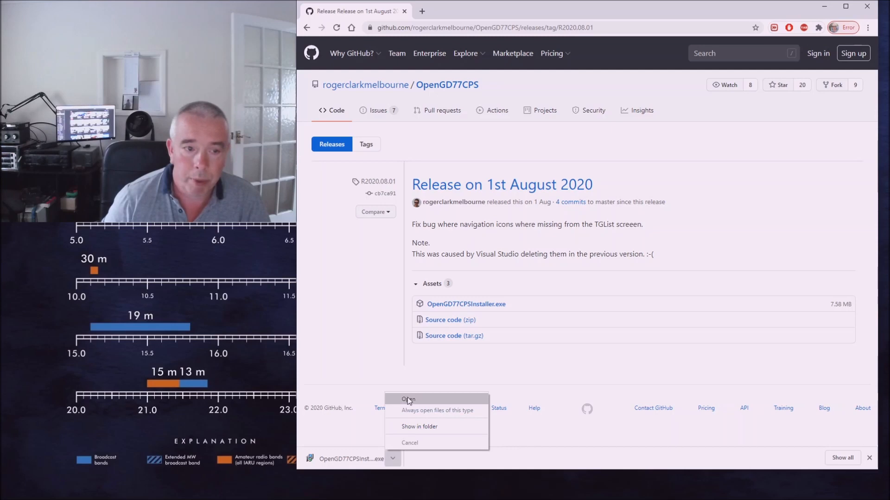
{"action": "left_click", "coordinate": [407, 399]}
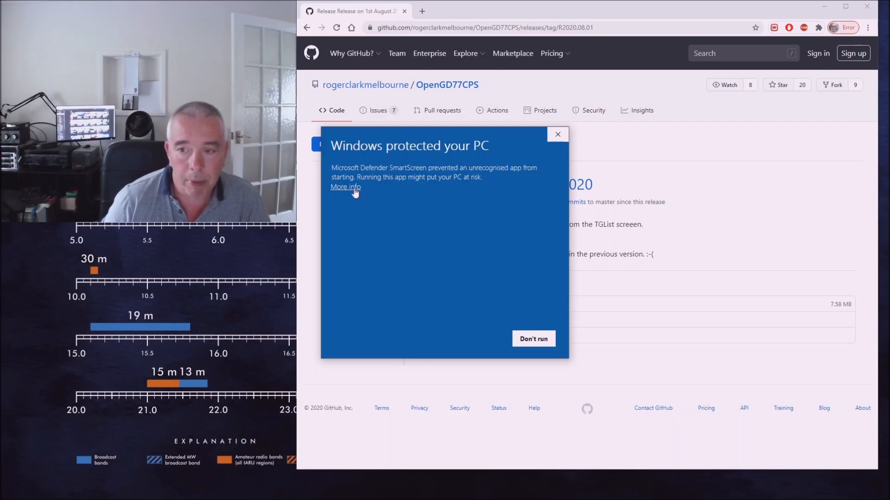
{"action": "left_click", "coordinate": [344, 187]}
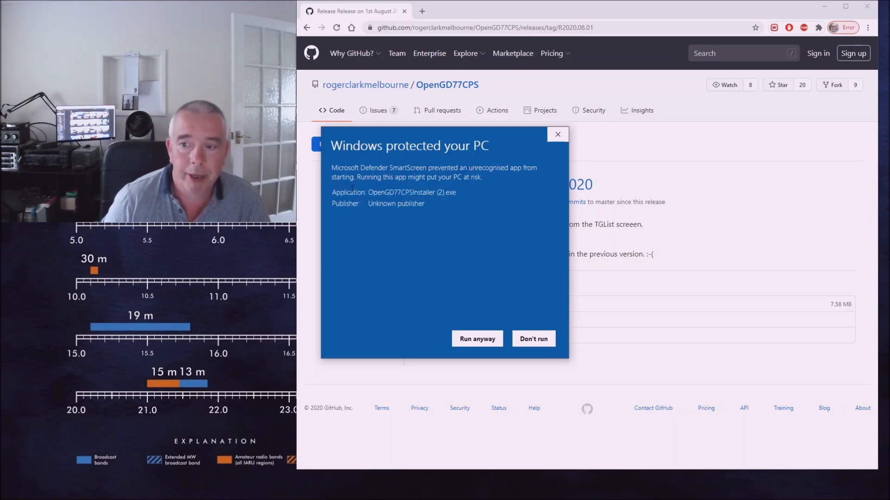
{"action": "left_click", "coordinate": [532, 339]}
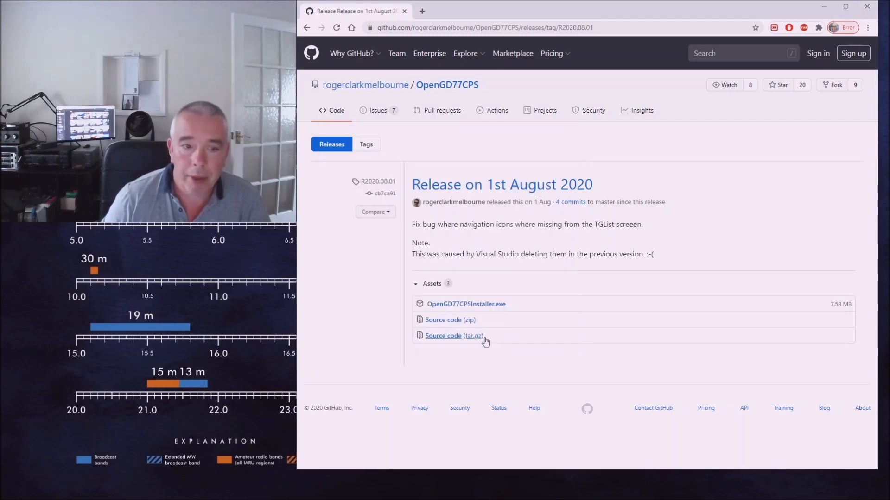
Install OpenGD77 CPS into the existing Program Files folder with a desktop shortcut, launching on Finish.
{"action": "left_click", "coordinate": [465, 304]}
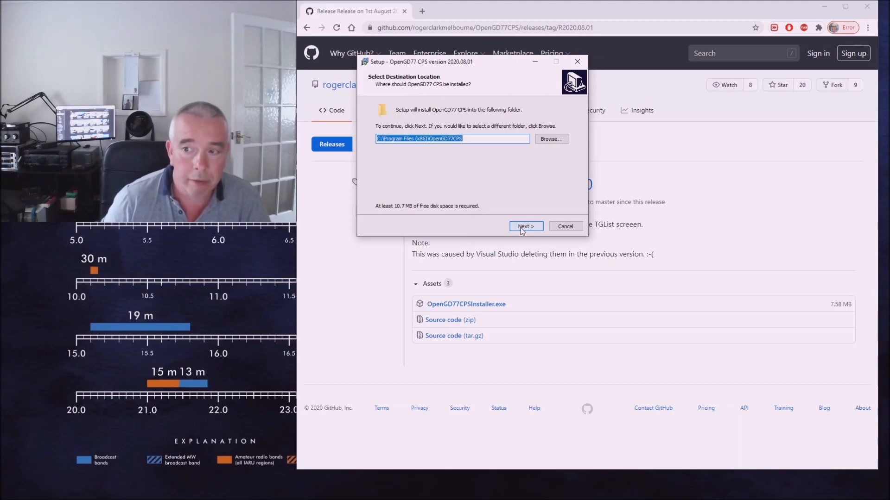
{"action": "left_click", "coordinate": [525, 225]}
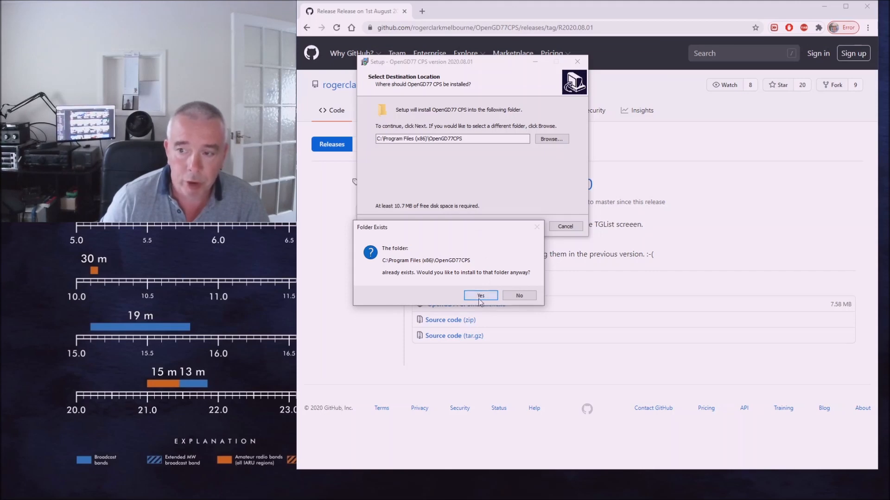
{"action": "left_click", "coordinate": [480, 295]}
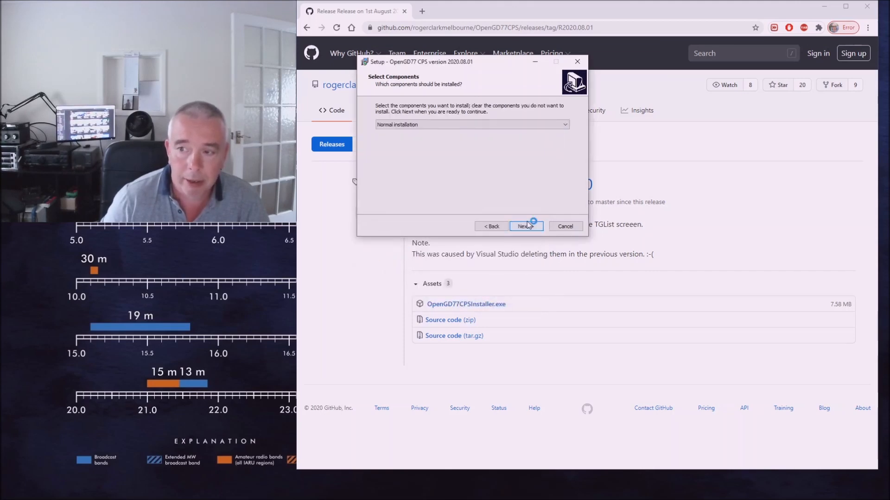
{"action": "left_click", "coordinate": [524, 225]}
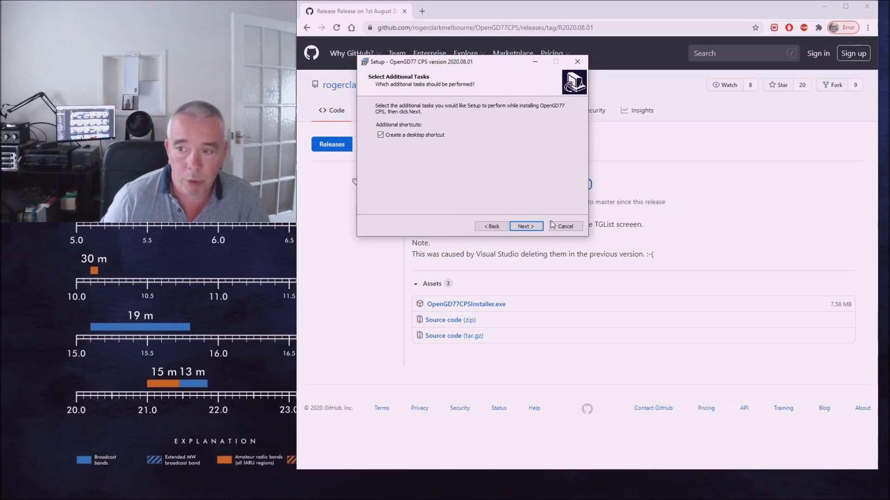
{"action": "left_click", "coordinate": [524, 225]}
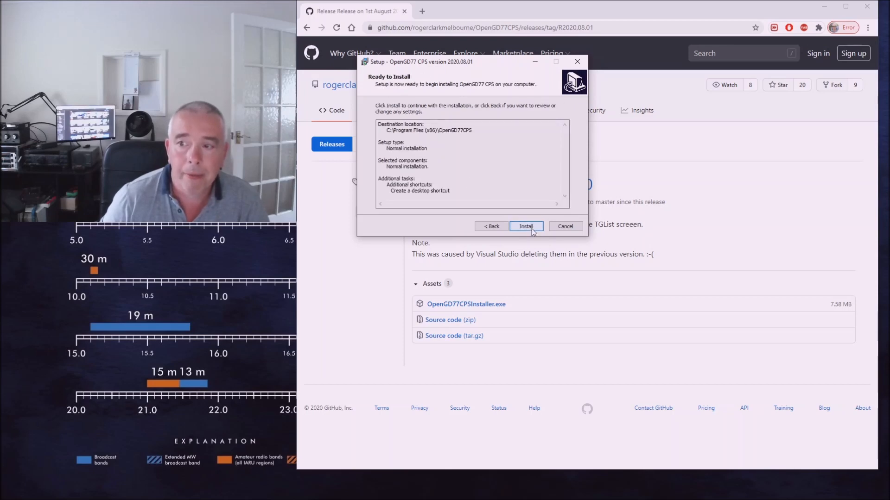
{"action": "left_click", "coordinate": [524, 225]}
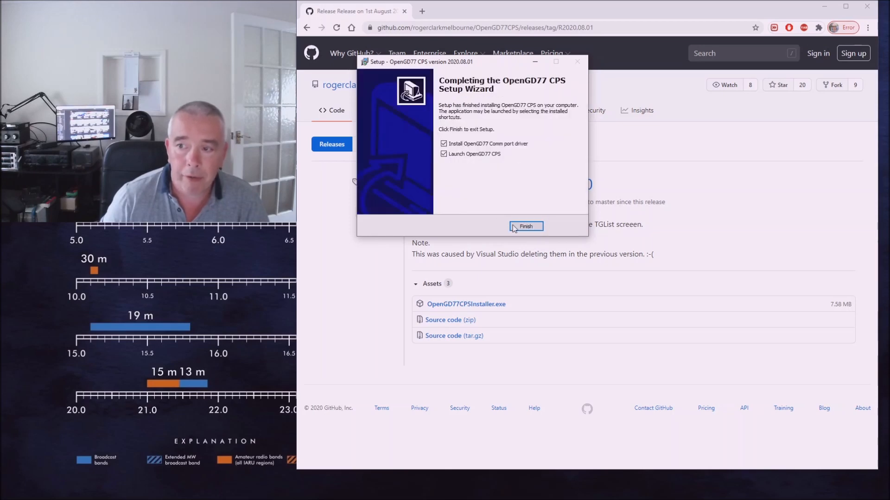
{"action": "left_click", "coordinate": [524, 226]}
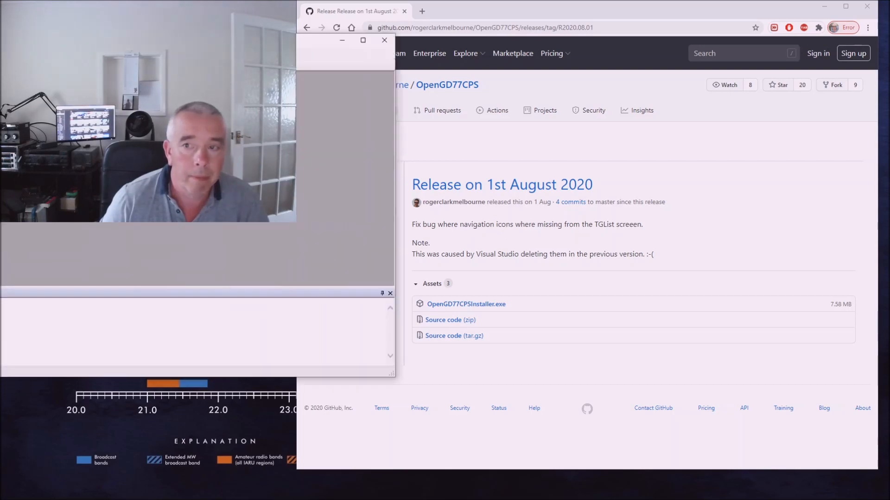
Put away the OpenGD77 CPS window to reveal the GitHub release page.
{"action": "left_click", "coordinate": [362, 40]}
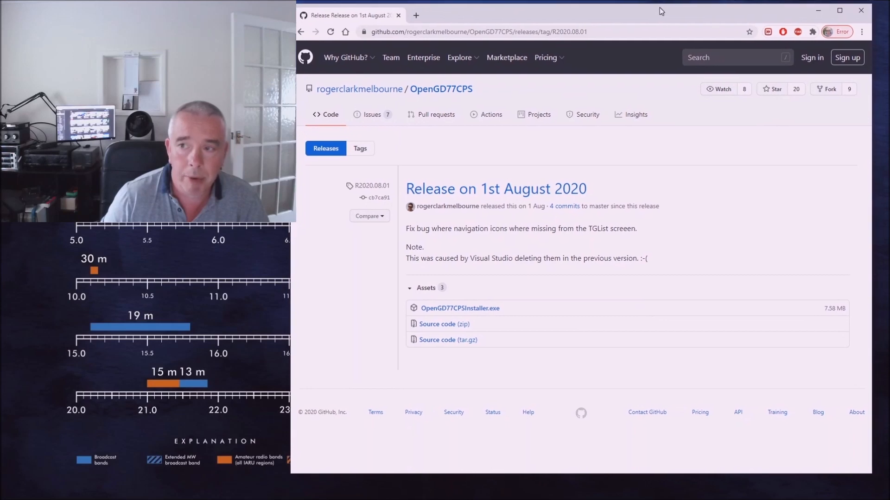
Go to the OpenGD77 firmware R2020.08.01 release page on GitHub.
{"action": "left_click", "coordinate": [477, 31]}
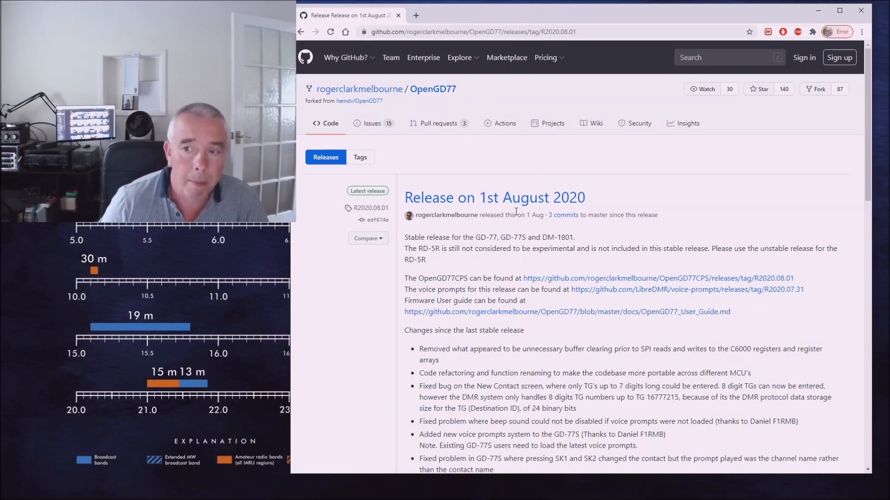
Scroll down to the release Assets and download OpenDM1801.sgl.
{"action": "scroll", "scroll_direction": "down", "scroll_amount": 3}
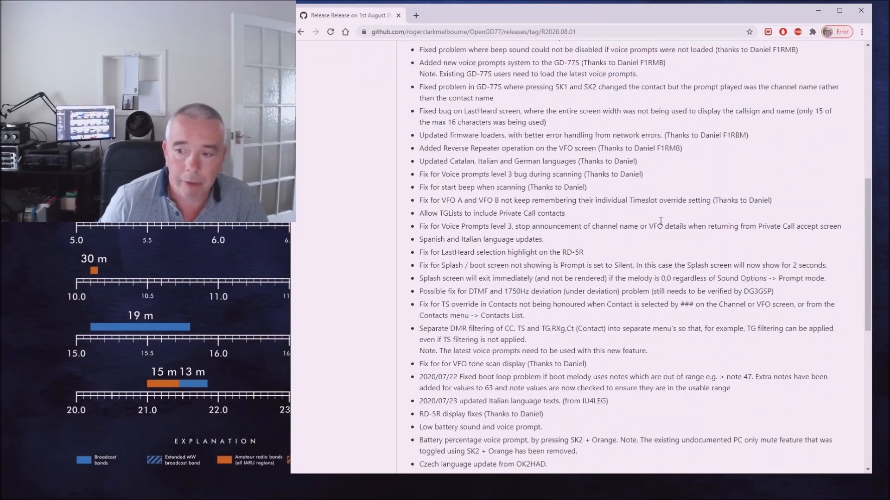
{"action": "scroll", "scroll_direction": "down", "scroll_amount": 3}
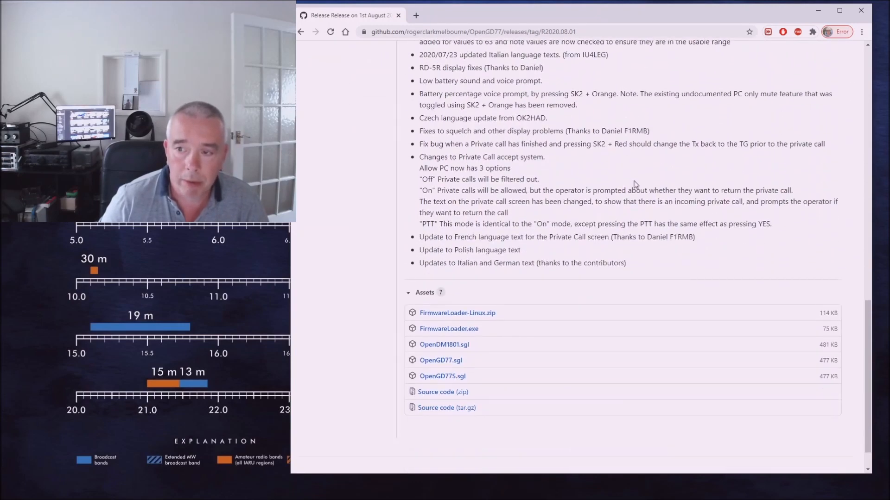
{"action": "scroll", "scroll_direction": "down", "scroll_amount": 3}
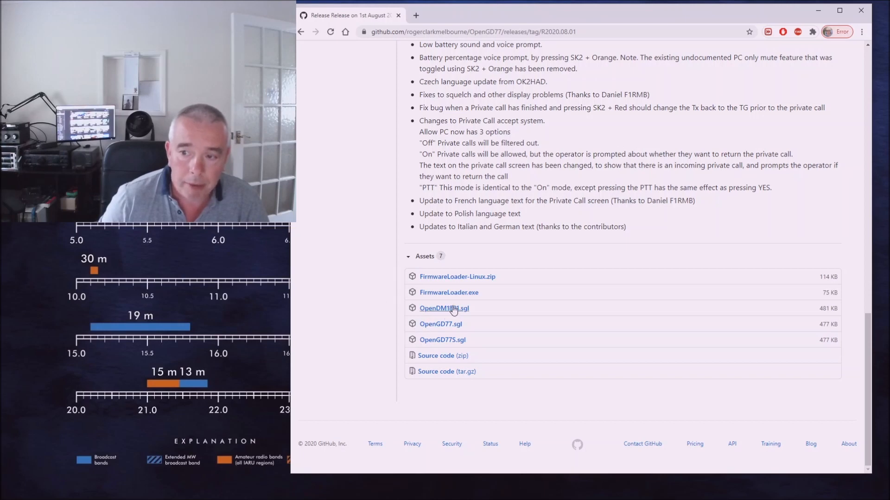
{"action": "mouse_move", "coordinate": [443, 308]}
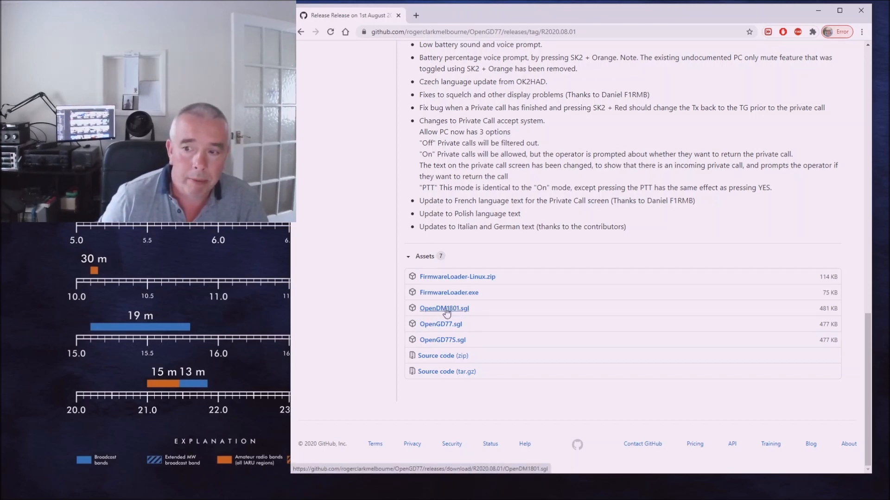
{"action": "mouse_move", "coordinate": [441, 324]}
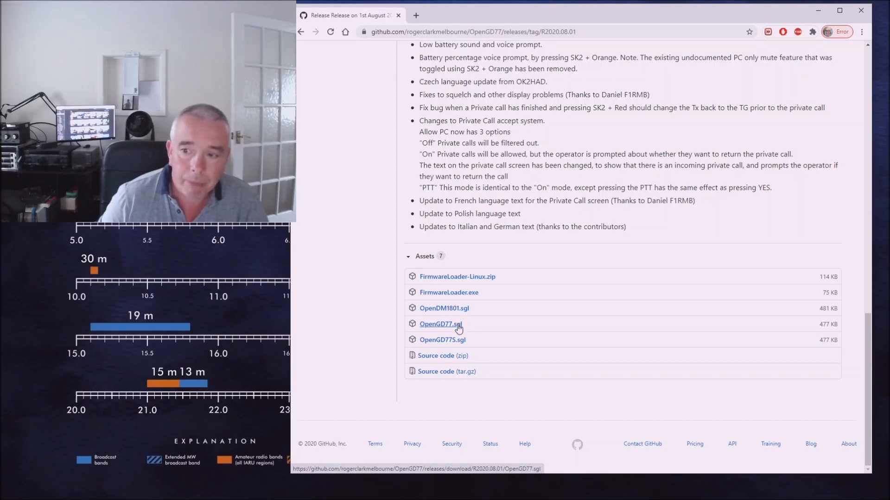
{"action": "mouse_move", "coordinate": [448, 340]}
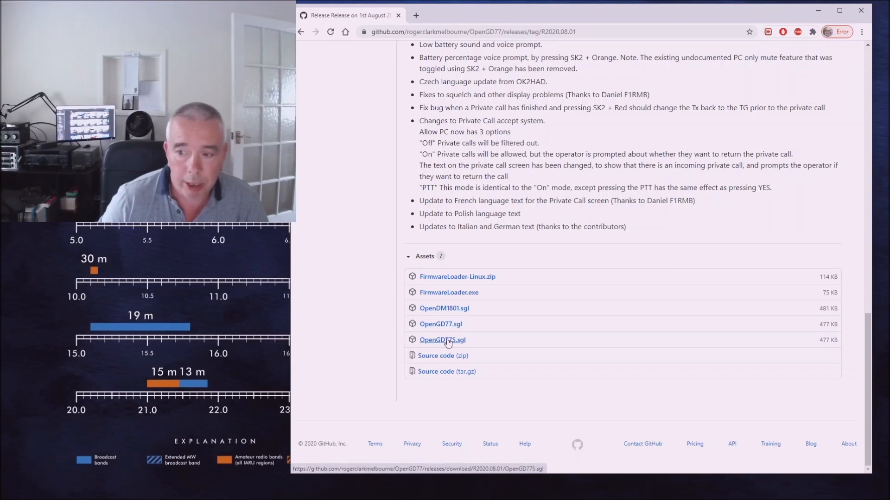
{"action": "mouse_move", "coordinate": [444, 308]}
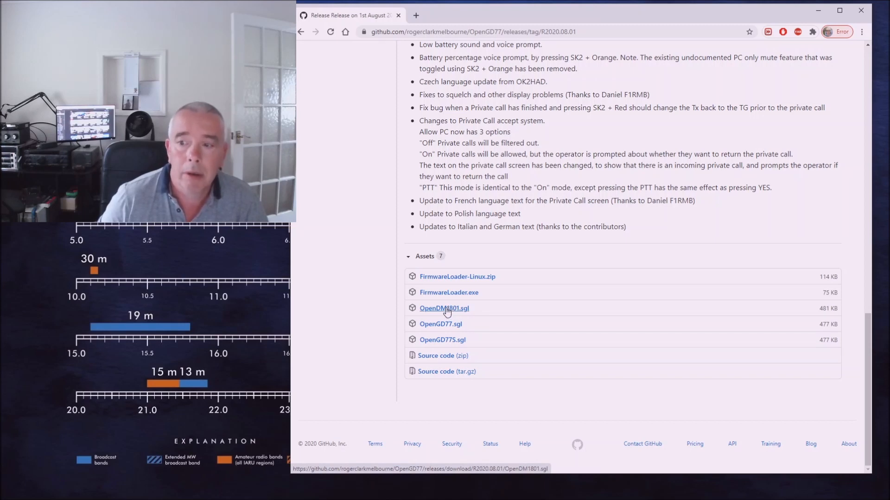
{"action": "left_click", "coordinate": [444, 308]}
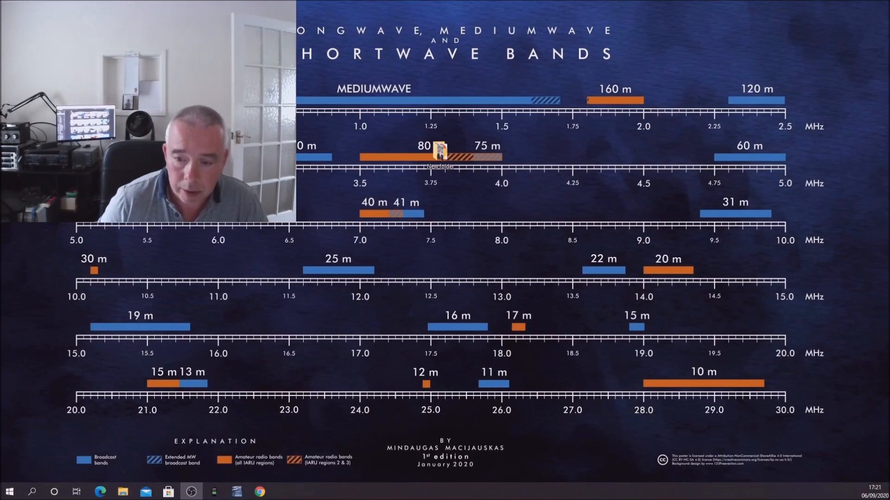
{"action": "mouse_move", "coordinate": [214, 491]}
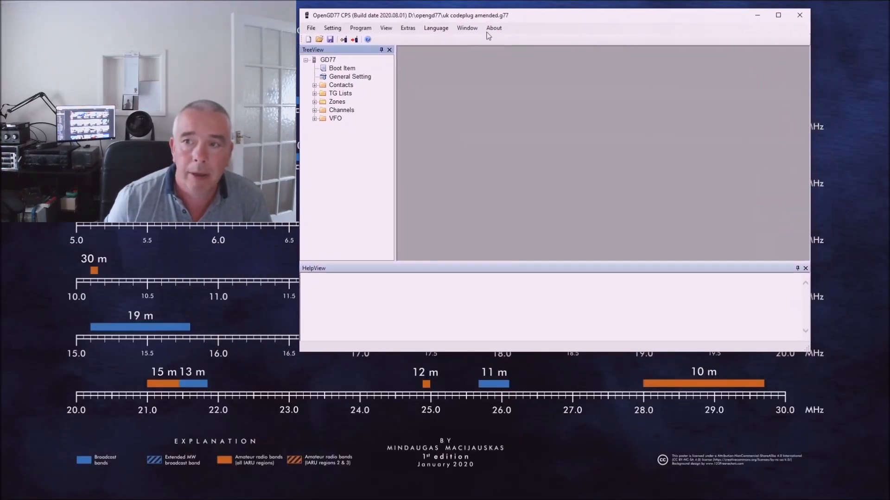
Open Extras > Firmware loader, select Baofeng DM-1801 / DM-860, and pick OpenDM1801.sgl from Downloads.
{"action": "left_click", "coordinate": [407, 27]}
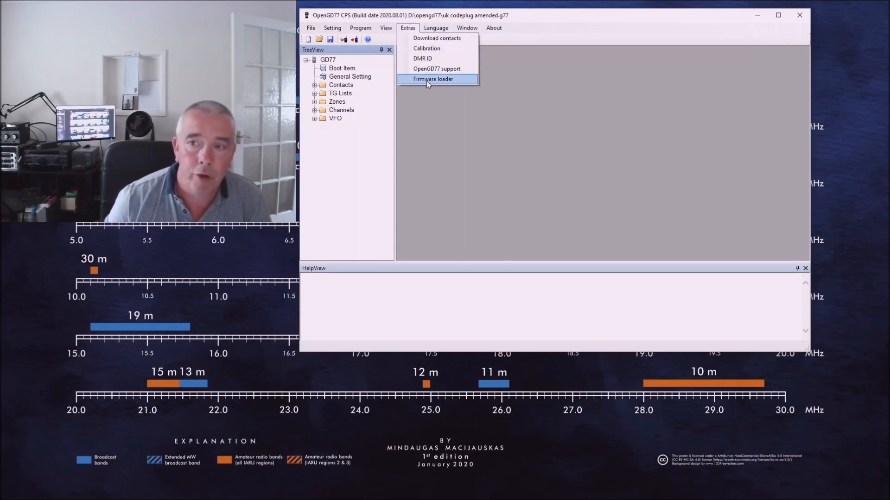
{"action": "left_click", "coordinate": [433, 79]}
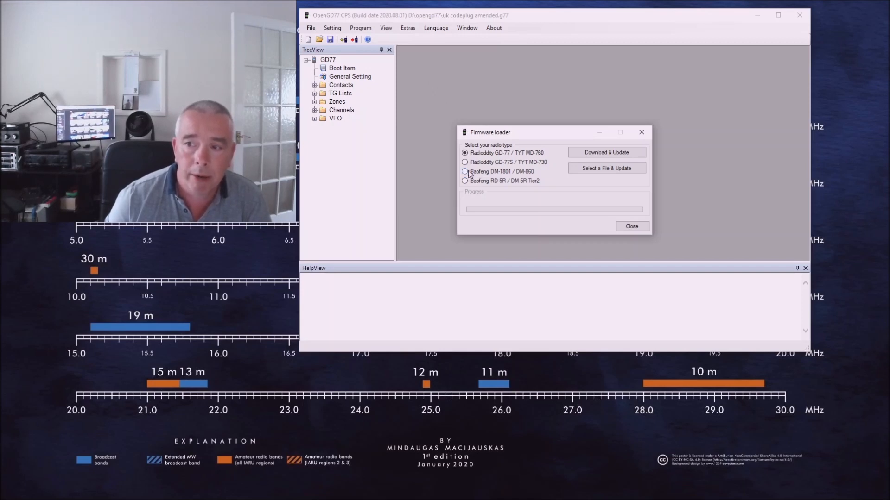
{"action": "left_click", "coordinate": [465, 171]}
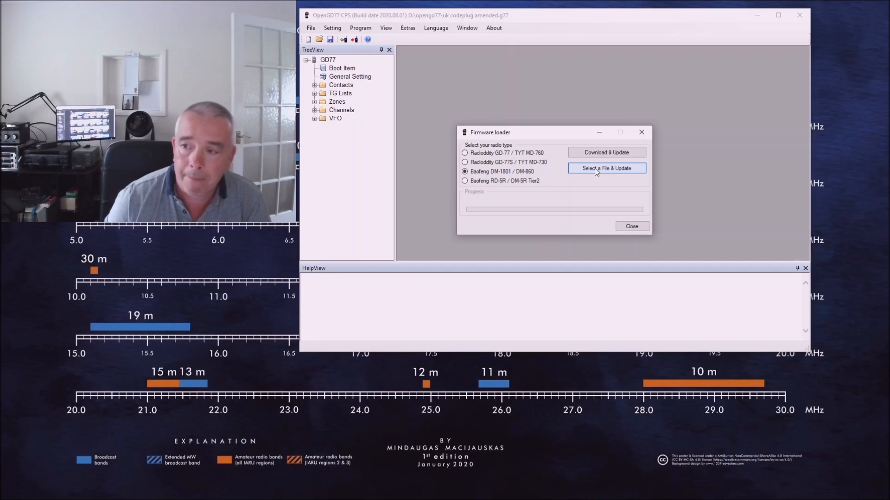
{"action": "left_click", "coordinate": [606, 168]}
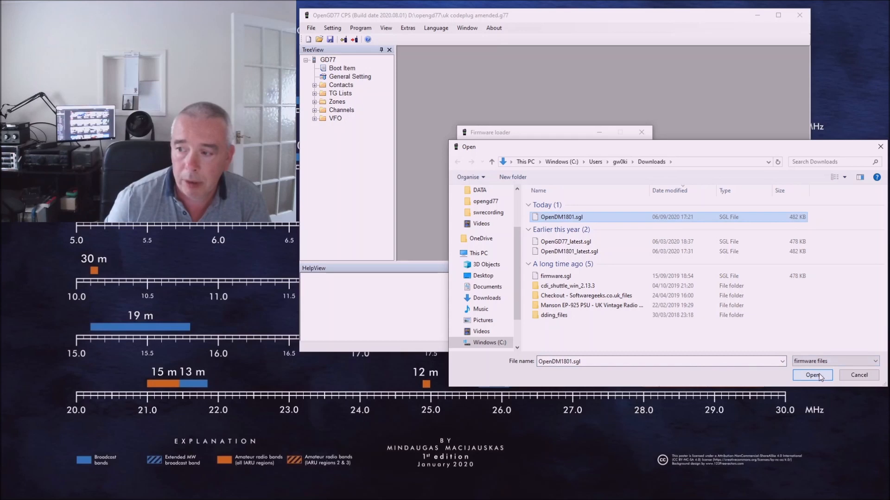
Flash OpenDM1801.sgl to the radio and acknowledge the Success message.
{"action": "left_click", "coordinate": [811, 375]}
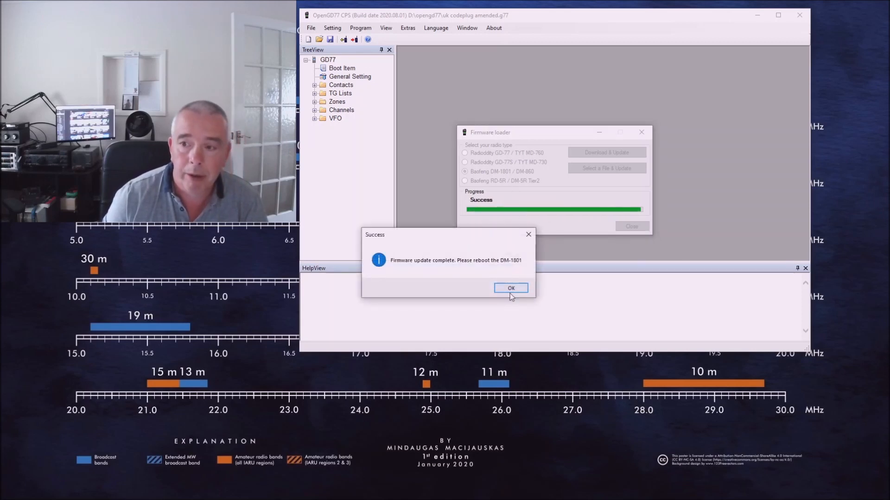
{"action": "left_click", "coordinate": [510, 287]}
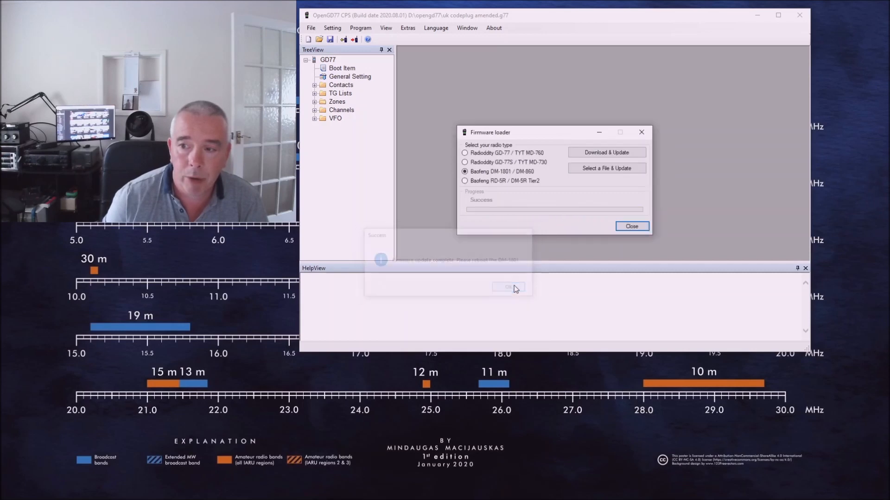
{"action": "left_click", "coordinate": [507, 287]}
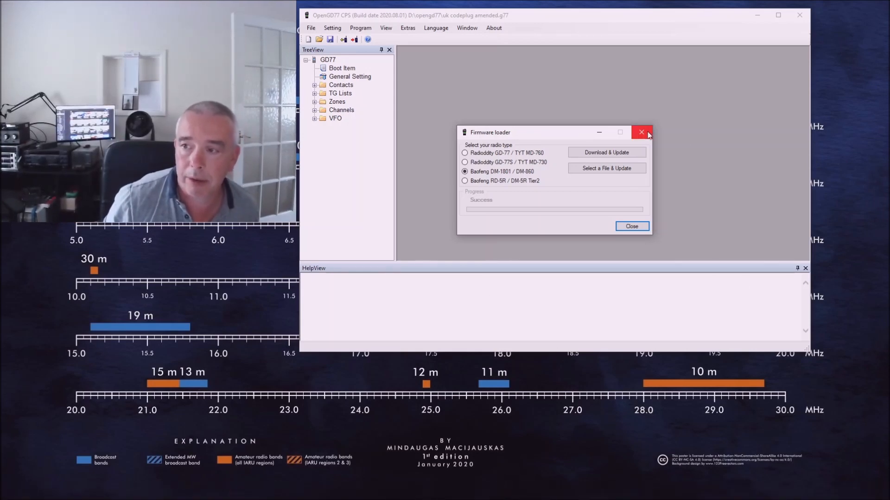
Close the Firmware loader, open the GM1YME V7.07d .g77 codeplug, and expand Channels.
{"action": "left_click", "coordinate": [642, 132]}
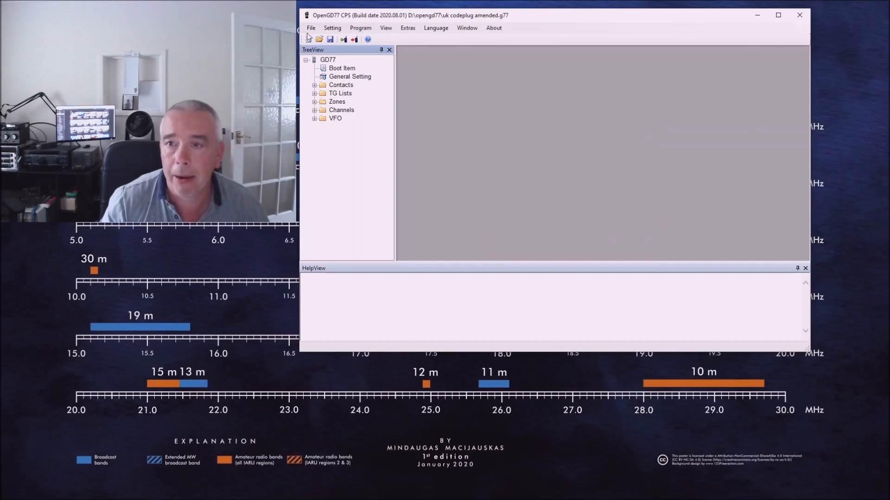
{"action": "left_click", "coordinate": [310, 28]}
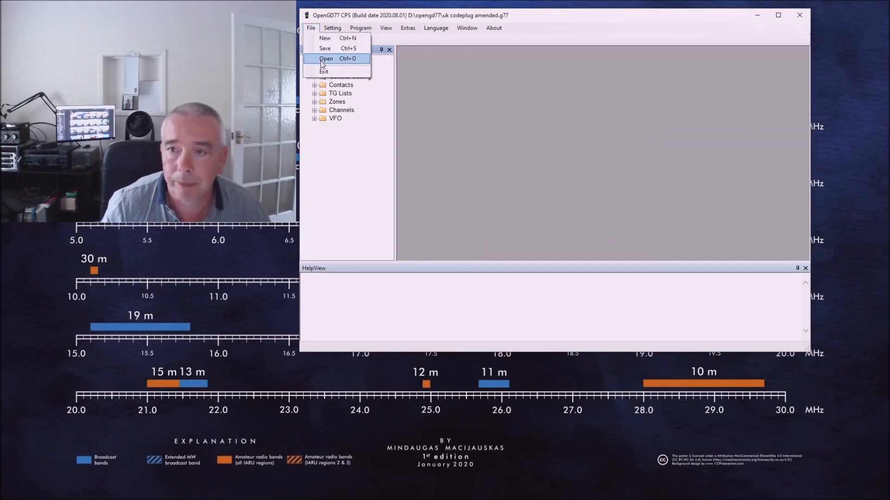
{"action": "left_click", "coordinate": [326, 58]}
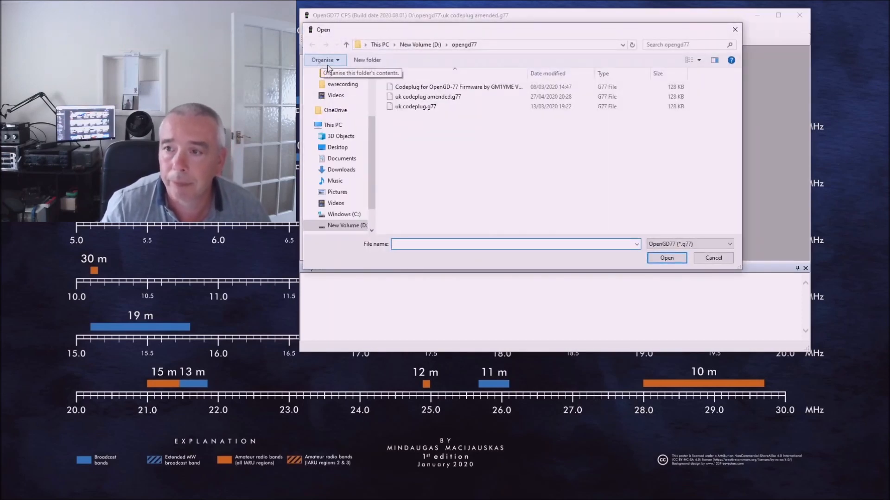
{"action": "left_click", "coordinate": [457, 86]}
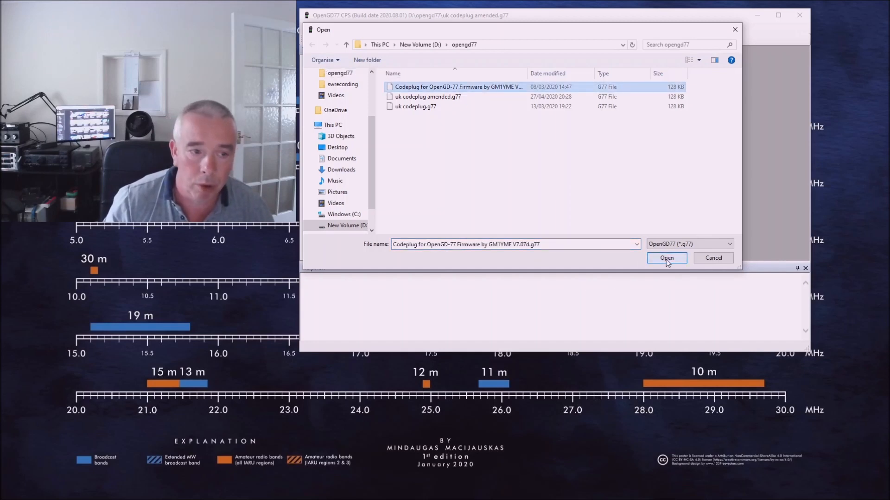
{"action": "left_click", "coordinate": [666, 258]}
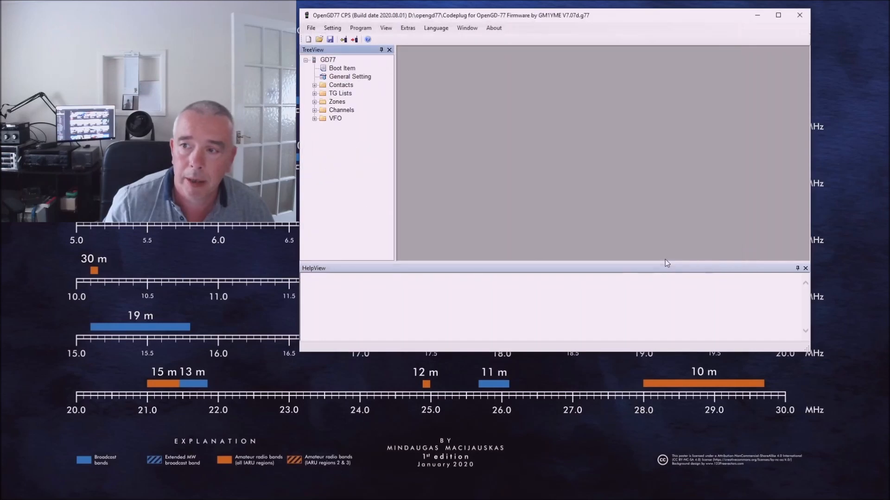
{"action": "left_click", "coordinate": [778, 16]}
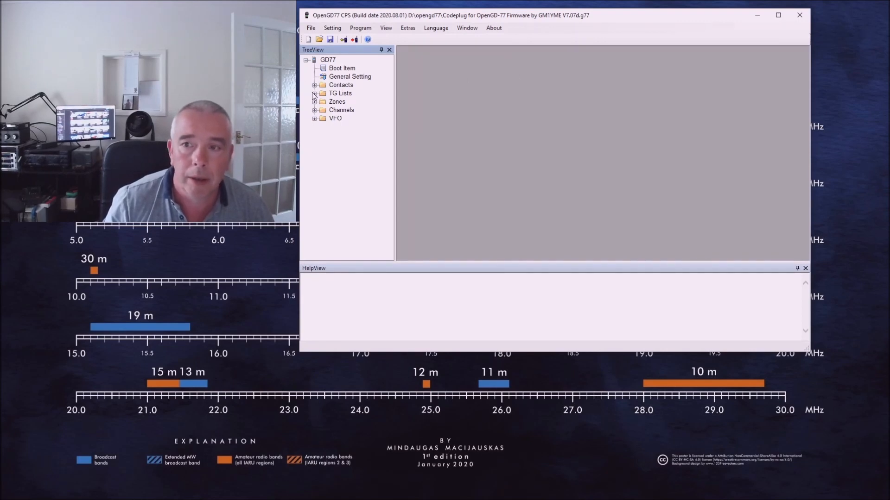
{"action": "left_click", "coordinate": [313, 94]}
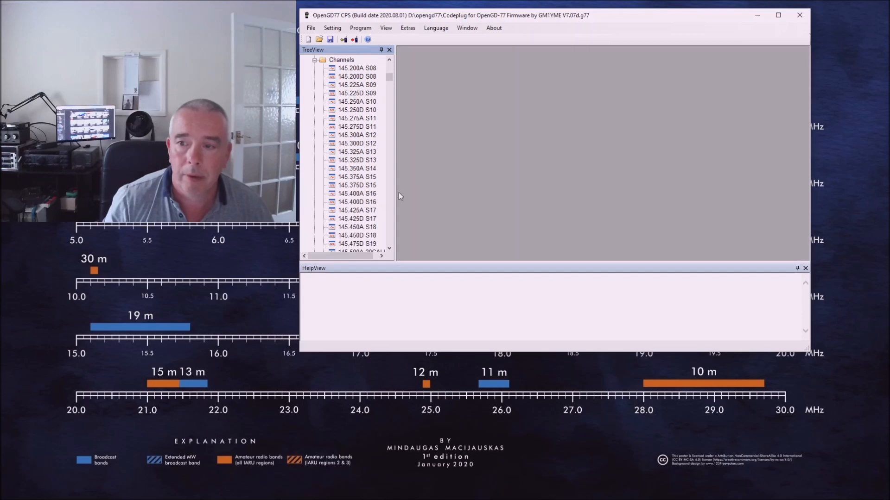
Start writing the GM1YME codeplug to the radio with the Write toolbar button.
{"action": "scroll", "scroll_direction": "down", "scroll_amount": 3}
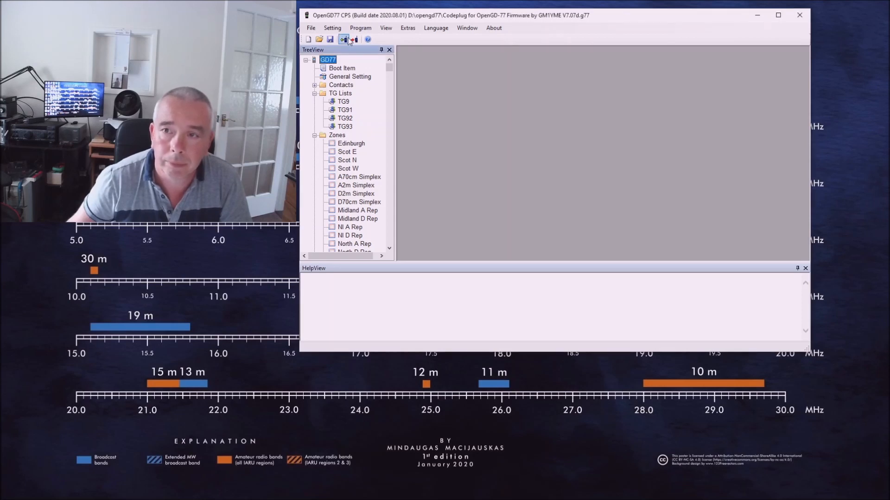
{"action": "mouse_move", "coordinate": [353, 39]}
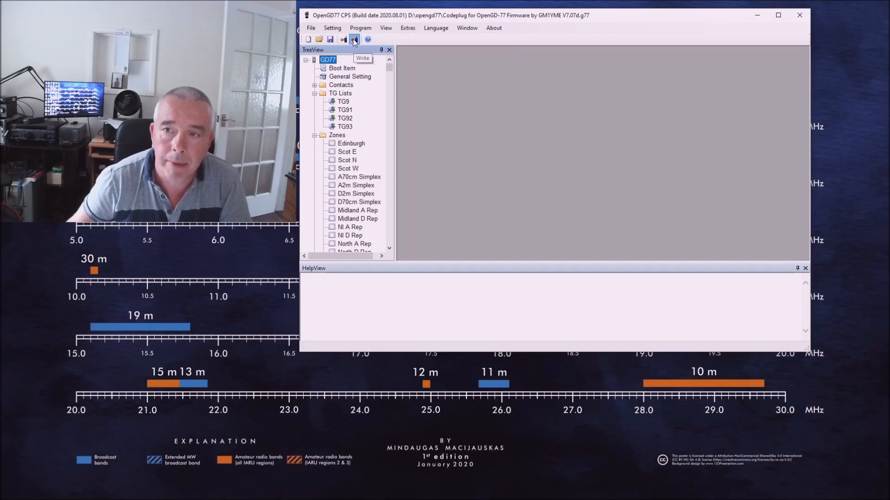
{"action": "left_click", "coordinate": [354, 39]}
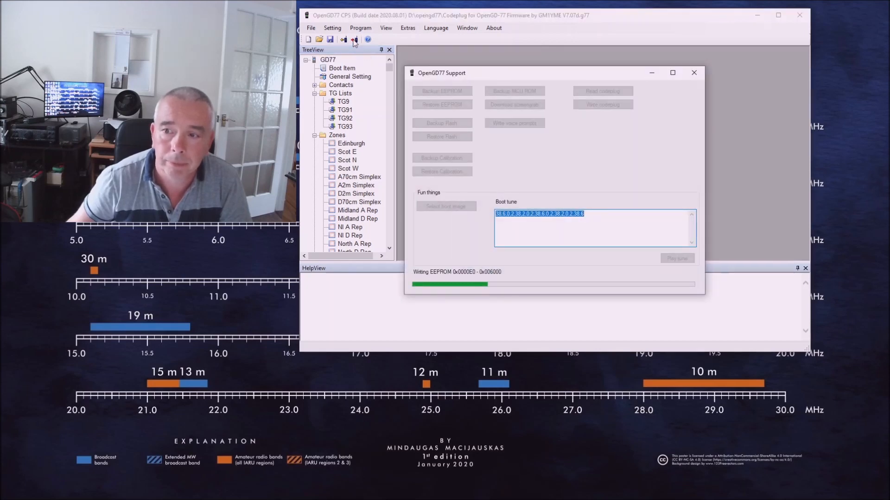